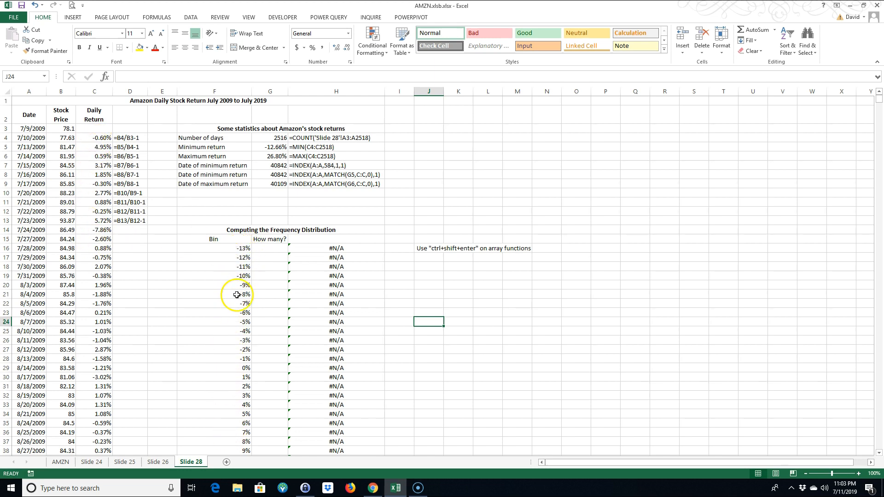
mouse_move(229, 258)
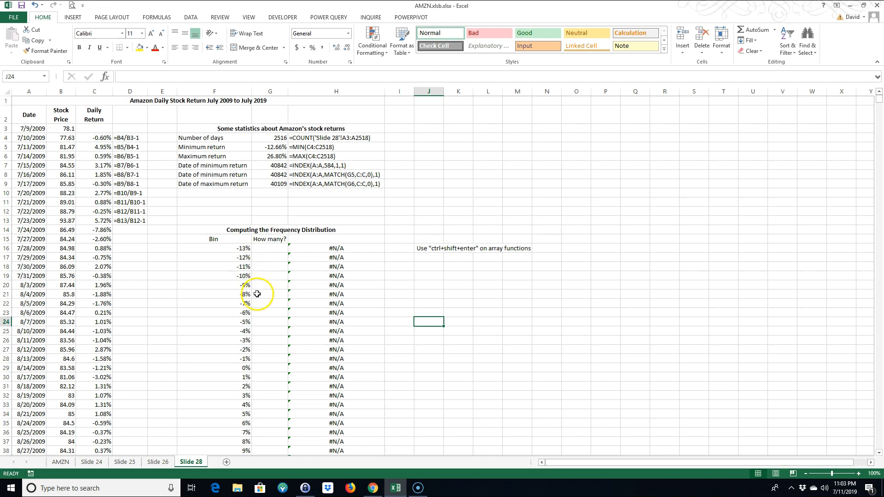
Select the How many? output range G16:G56 beside the percentage bins.
left_click_drag(269, 248, 270, 313)
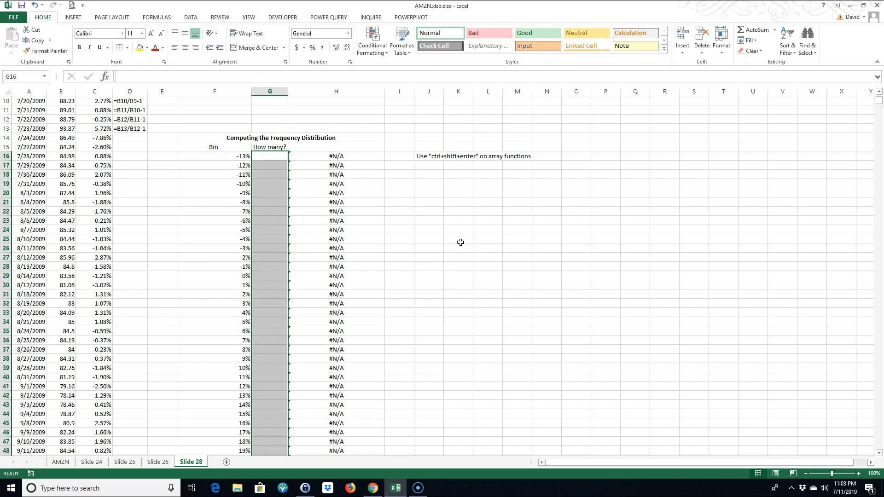
Begin =FREQUENCY( with the daily returns C4:C2518 as the data array.
type("=")
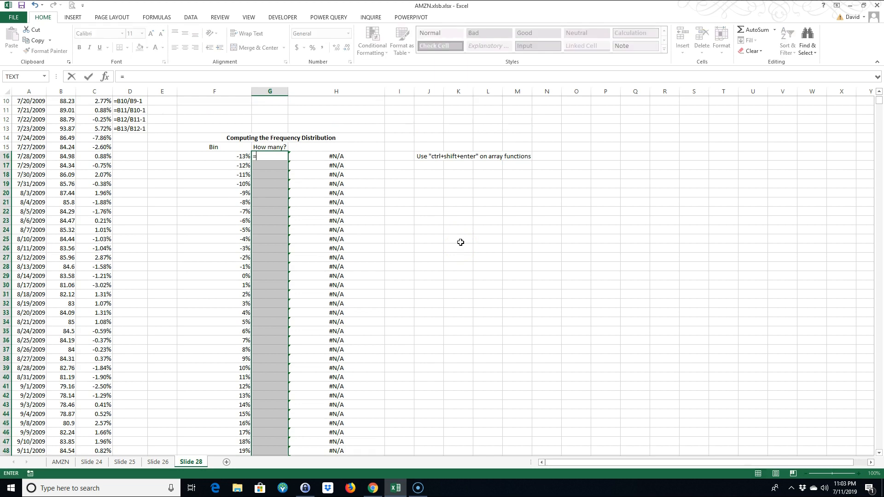
type("fre")
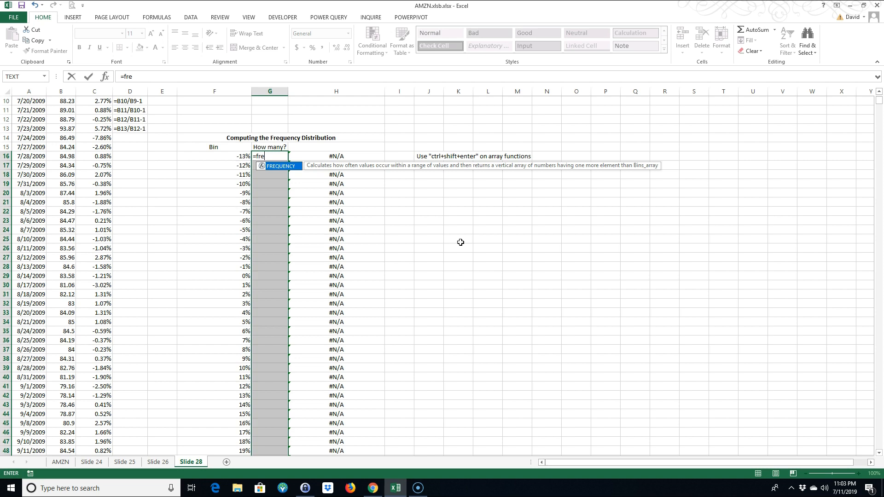
mouse_move(281, 170)
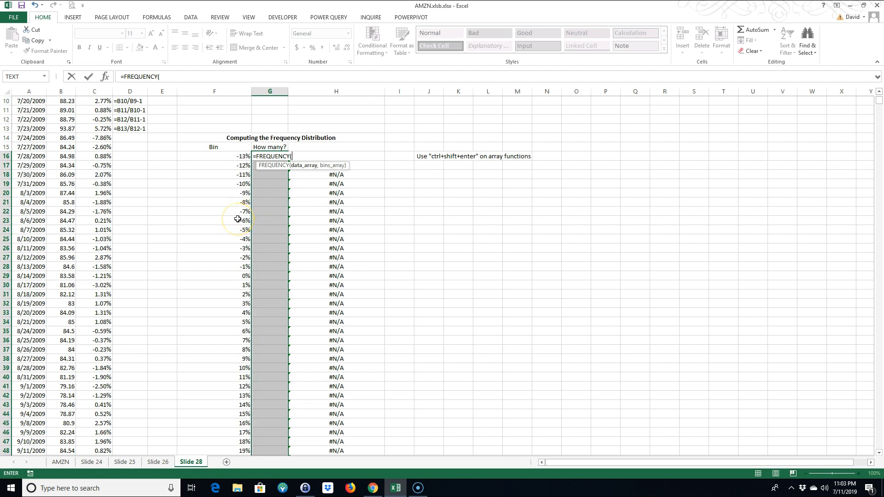
mouse_move(231, 10)
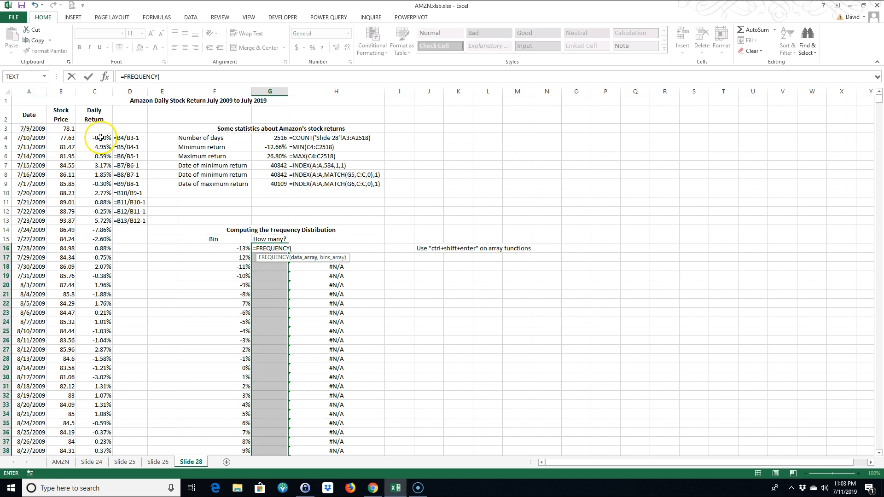
left_click(94, 340)
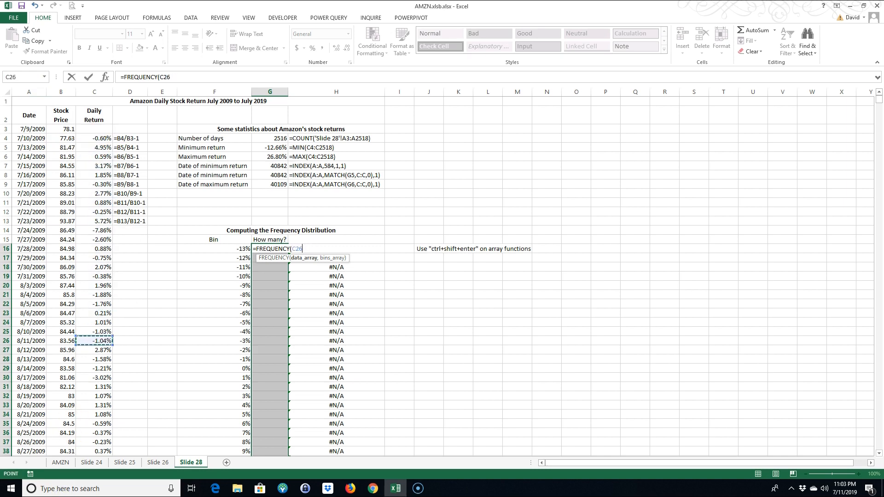
mouse_move(92, 149)
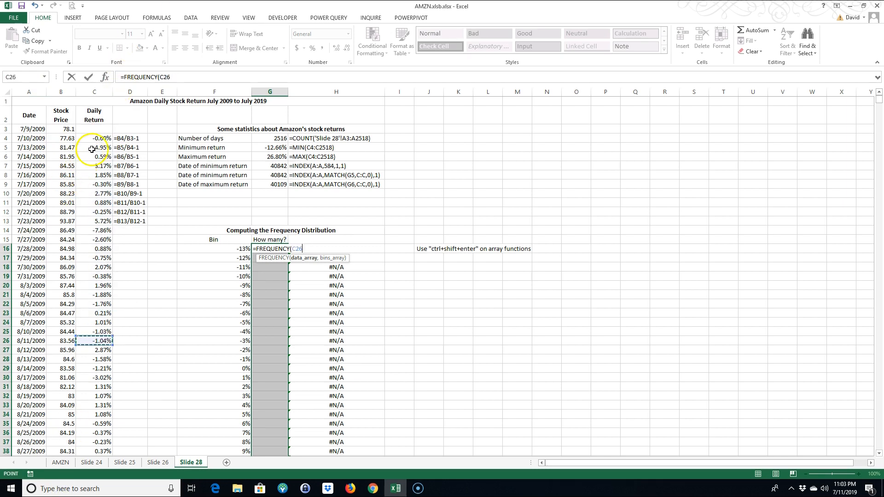
left_click_drag(94, 138, 94, 381)
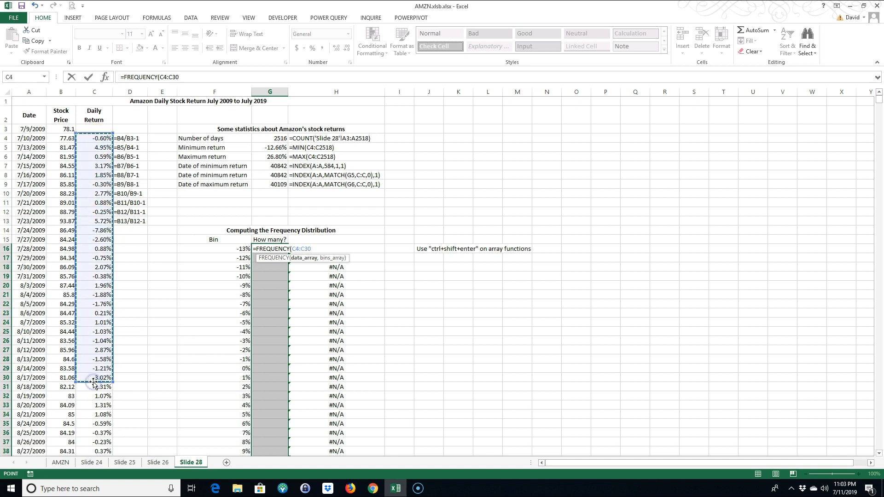
scroll("down", 3)
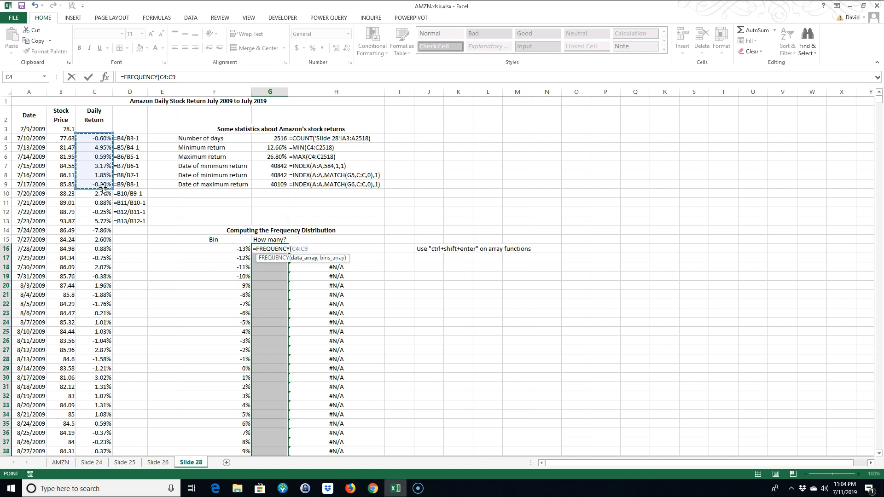
key("End")
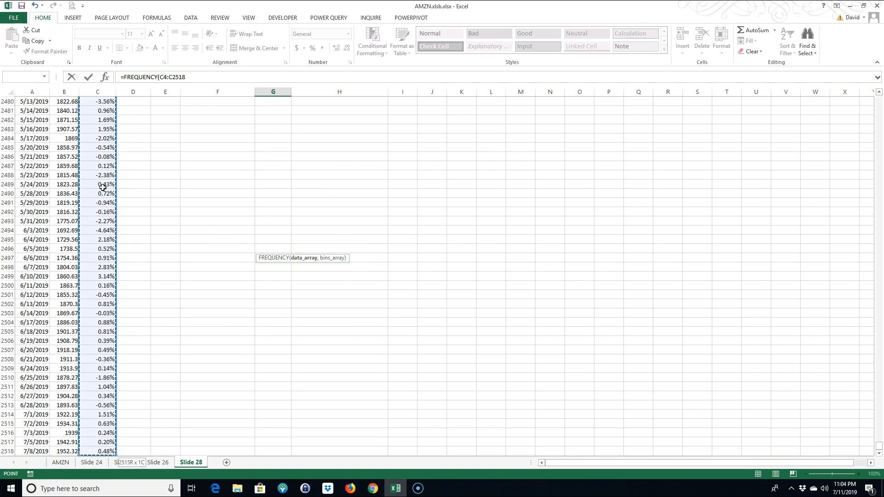
Add the bins F16:F56 as the second FREQUENCY argument, not yet confirmed.
type(",")
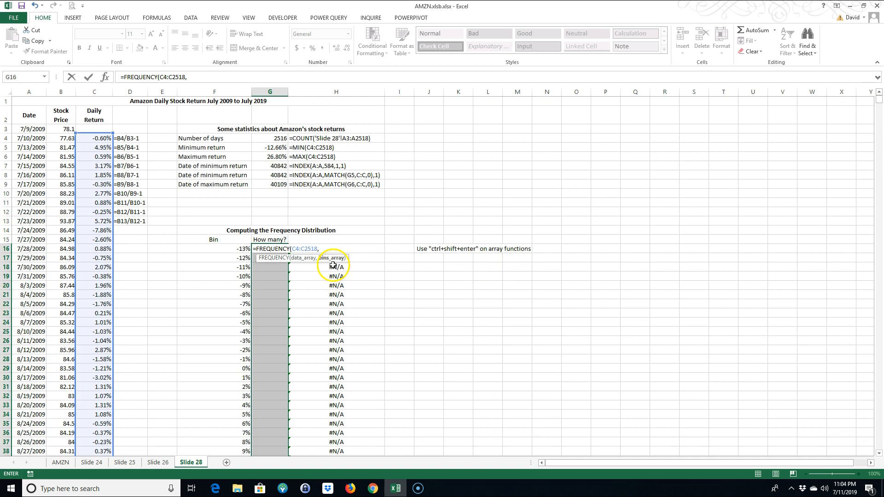
mouse_move(230, 263)
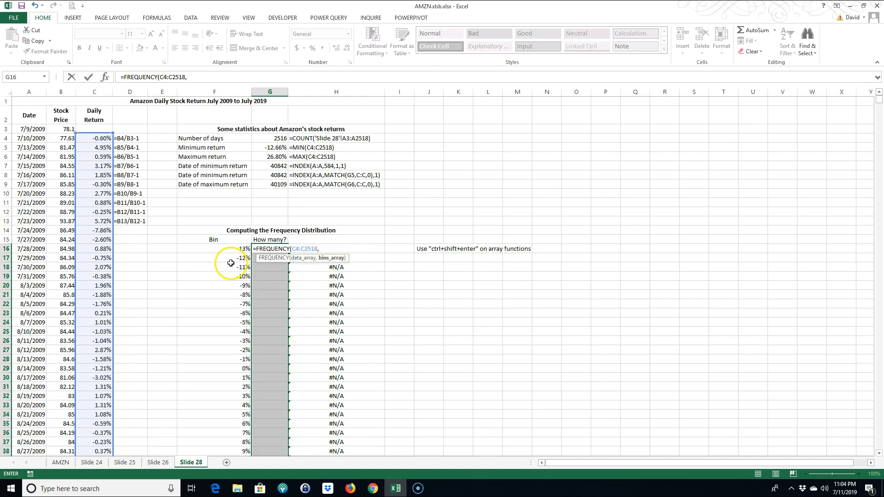
left_click_drag(231, 249, 218, 341)
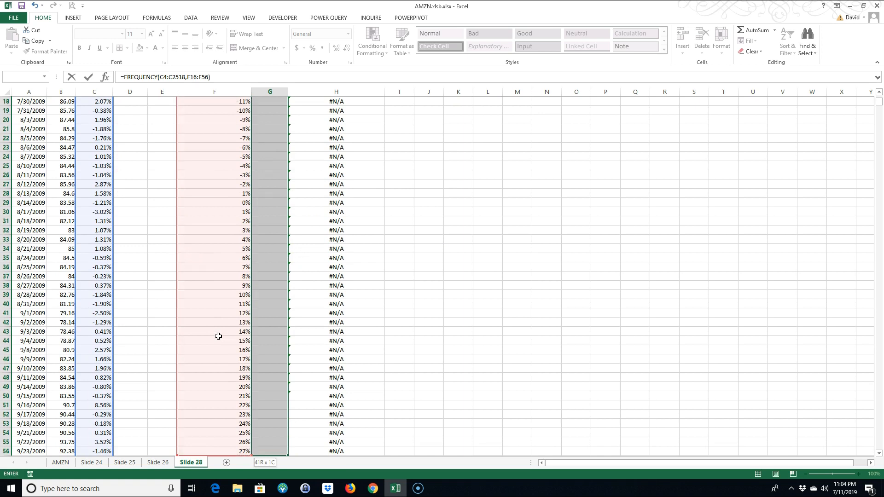
mouse_move(849, 253)
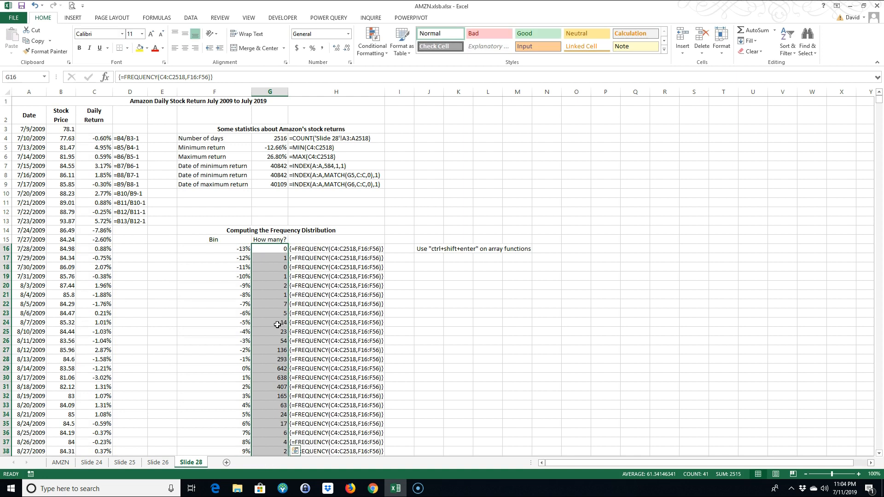
mouse_move(519, 206)
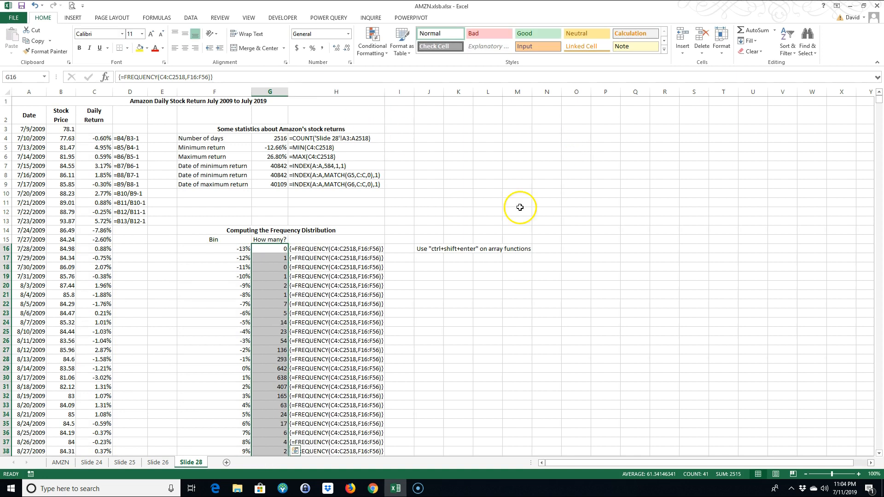
mouse_move(351, 268)
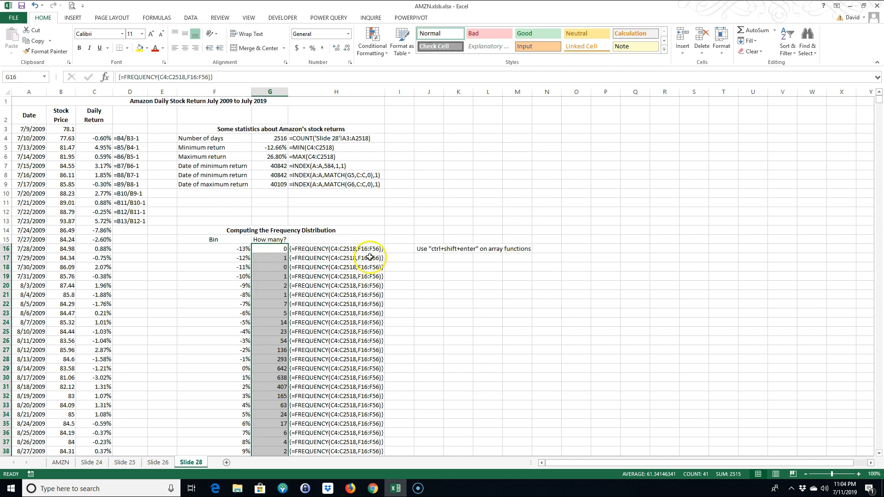
mouse_move(345, 282)
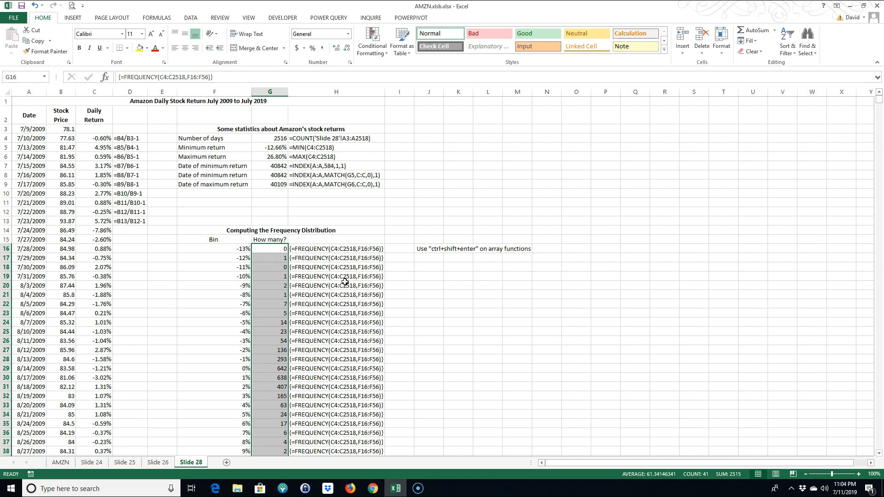
scroll("down", 3)
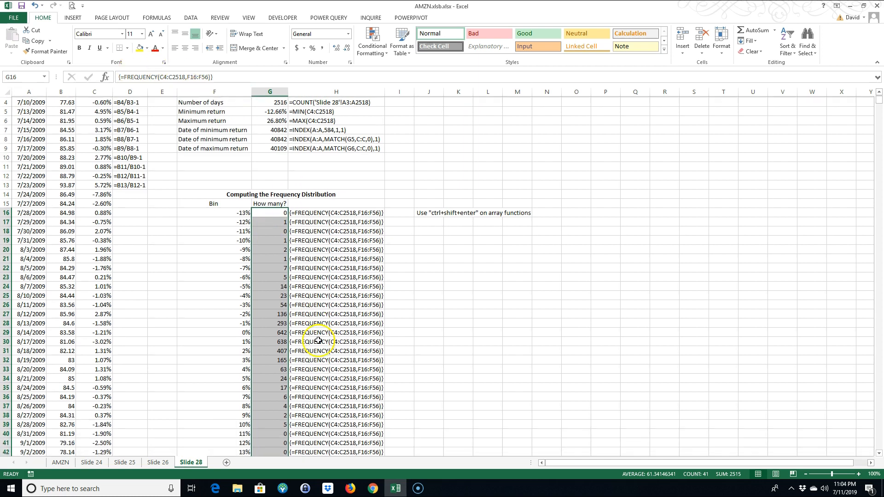
scroll("down", 3)
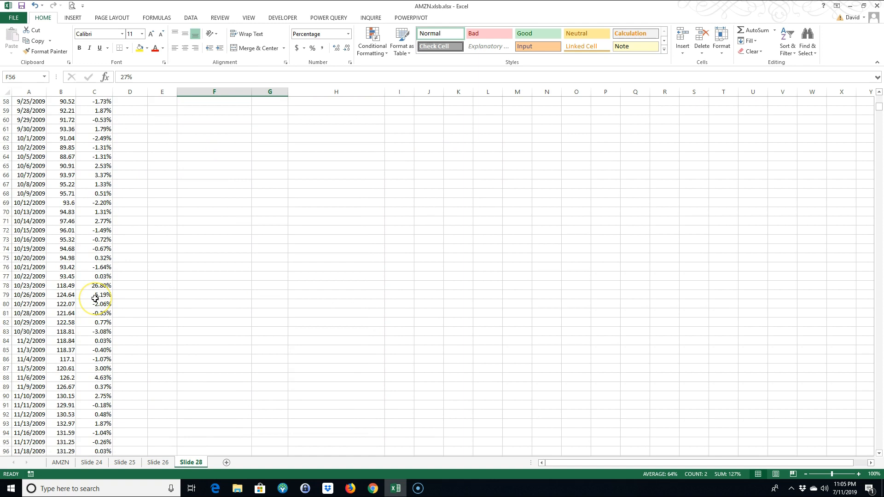
scroll("down", 3)
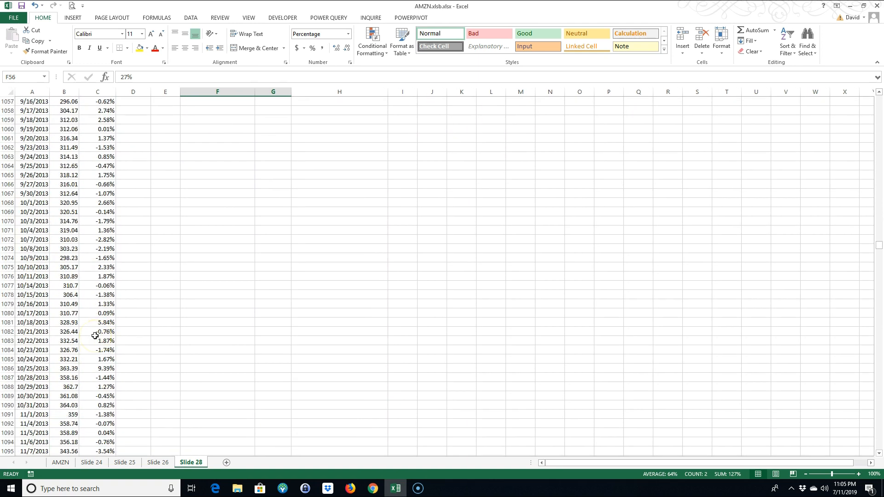
scroll("down", 3)
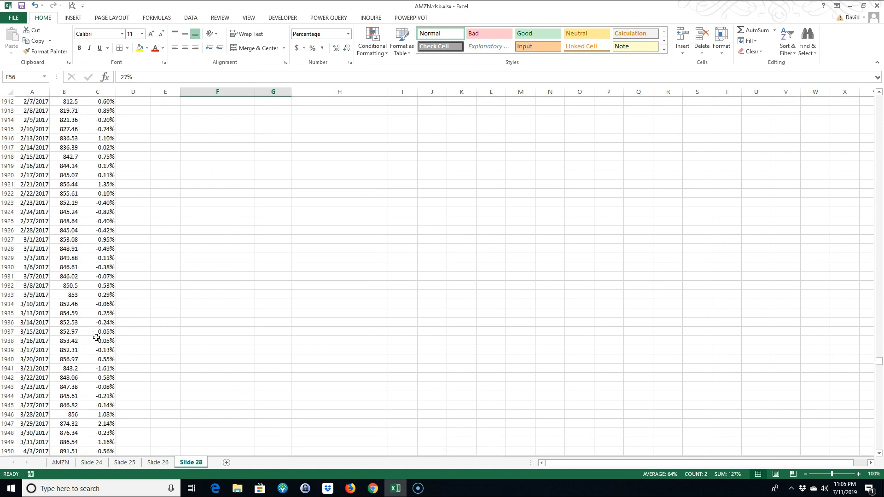
scroll("down", 3)
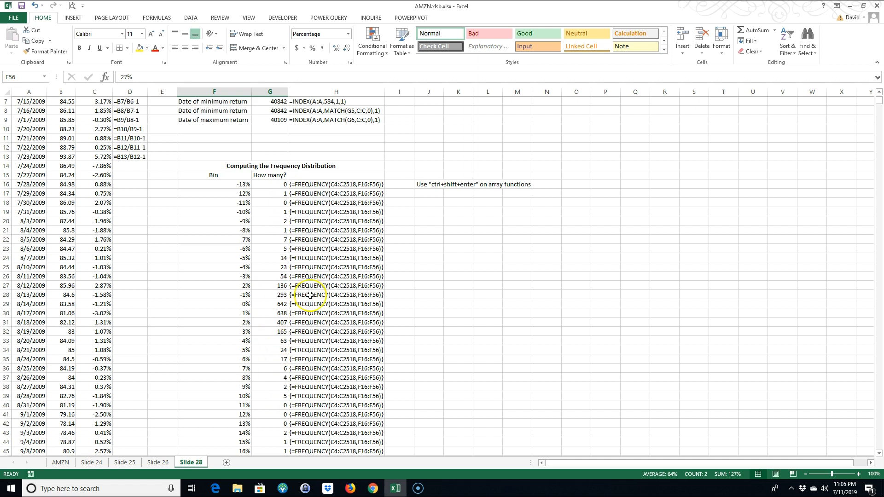
mouse_move(452, 246)
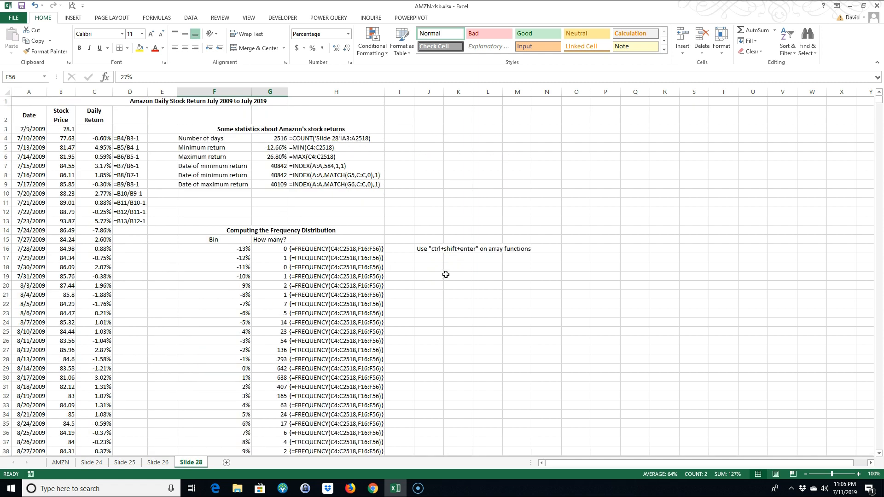
scroll("down", 3)
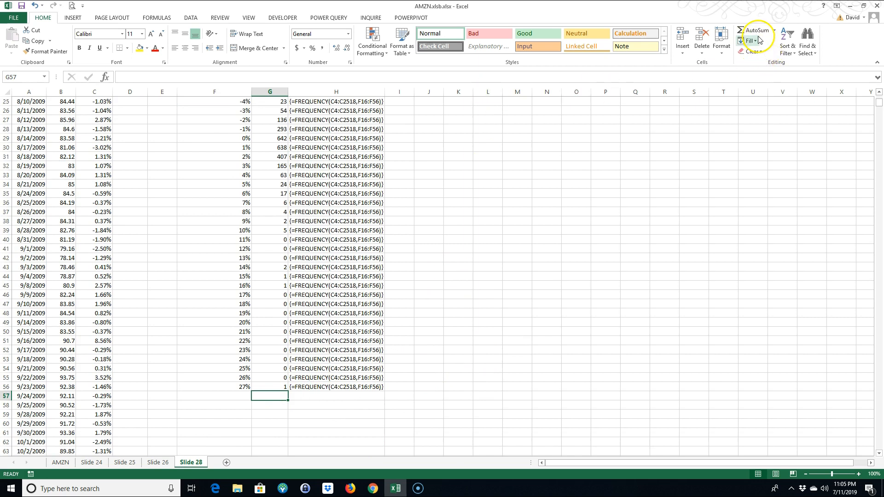
AutoSum the frequency counts G16:G56 into G57, giving 2515.
left_click(757, 31)
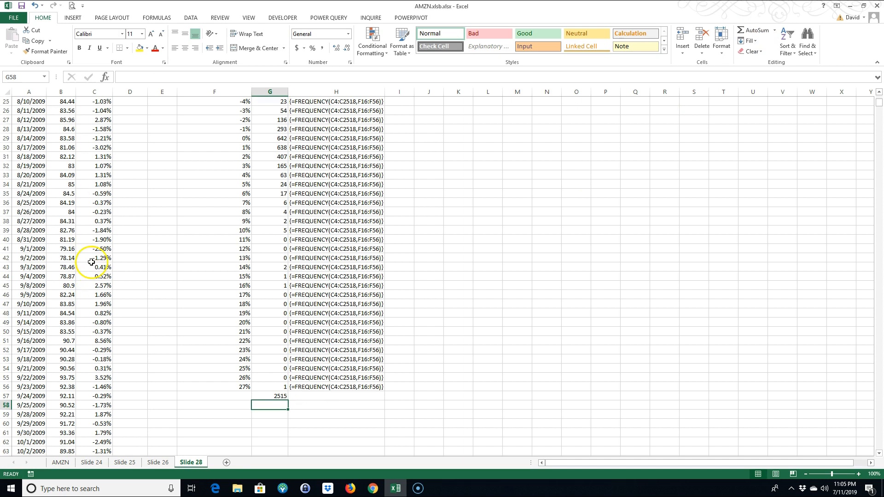
scroll("up", 3)
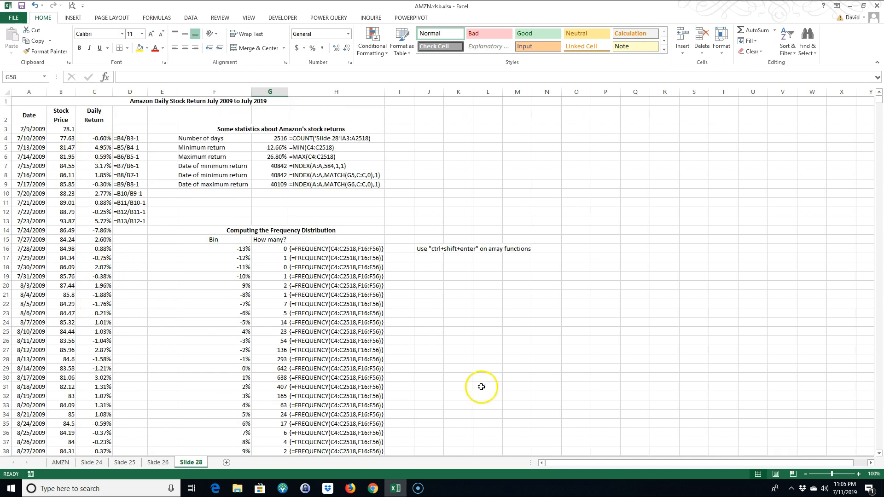
Enter =COUNT(C4:C2518) in L26 showing 2515, and compare it with the G57 total.
type("=count(")
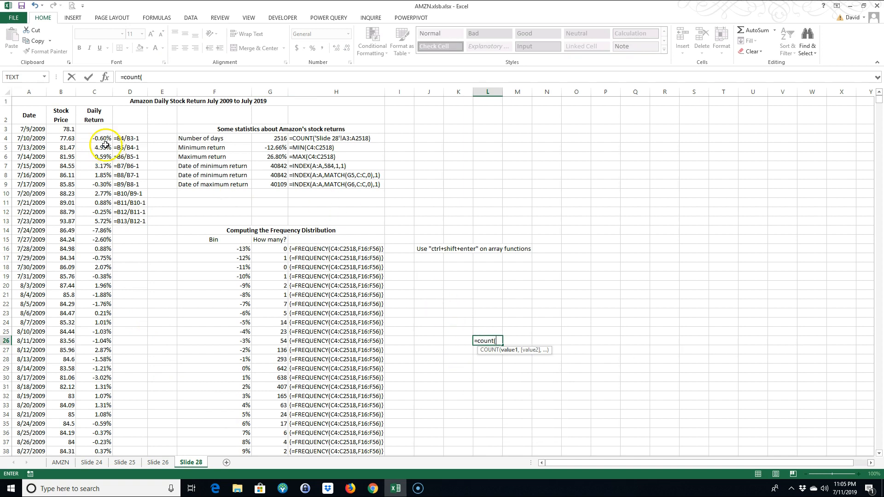
left_click_drag(94, 138, 93, 175)
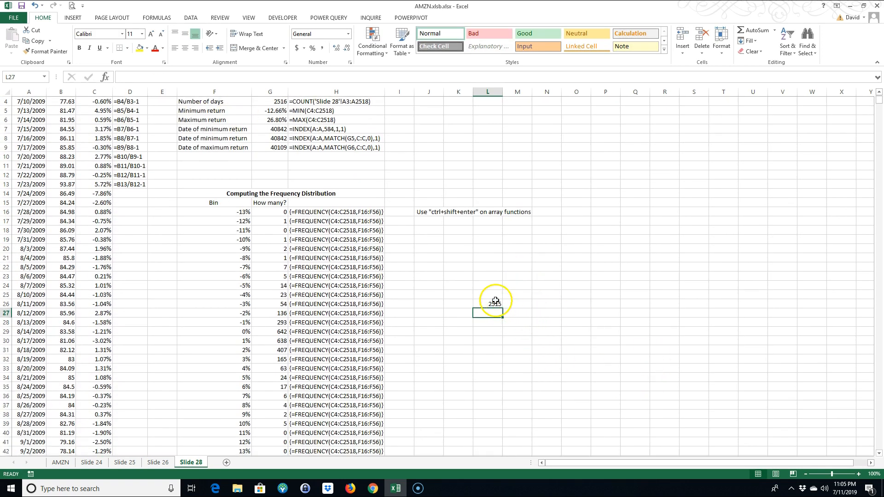
scroll("down", 3)
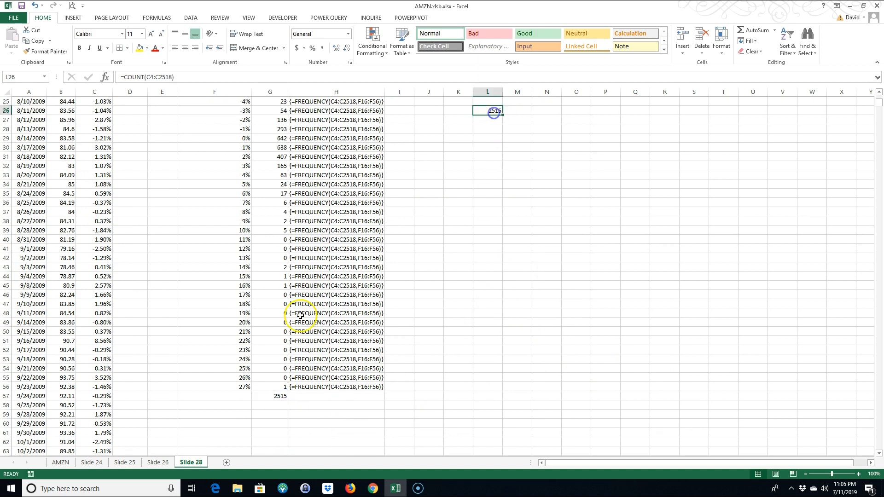
left_click(269, 396)
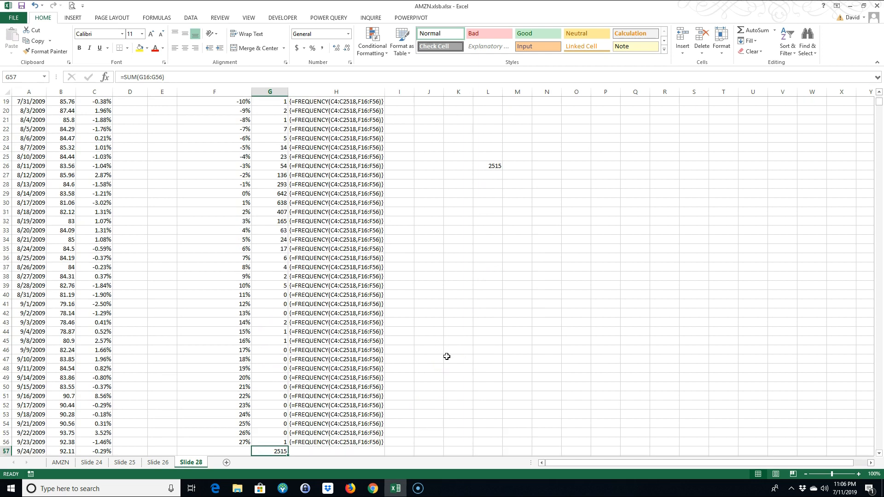
mouse_move(597, 259)
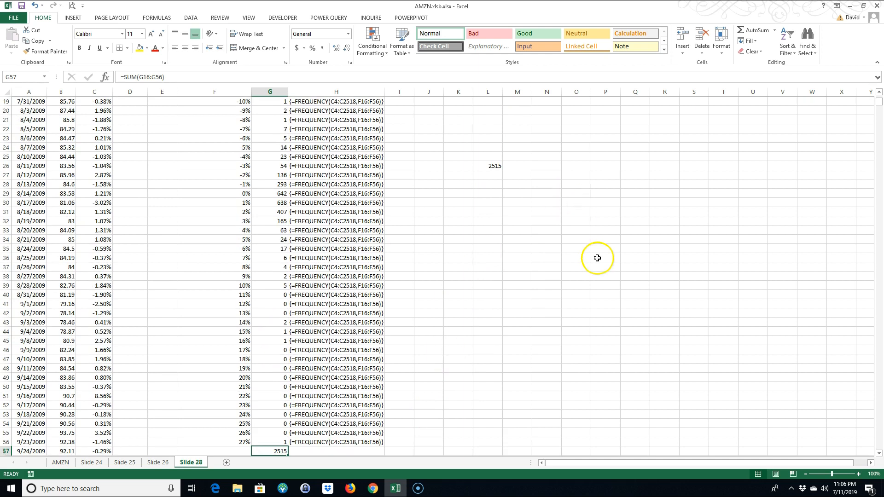
mouse_move(15, 482)
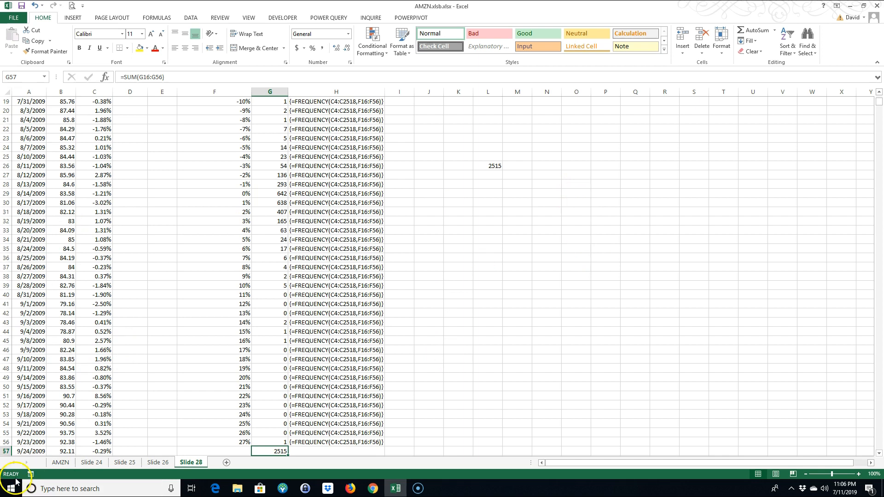